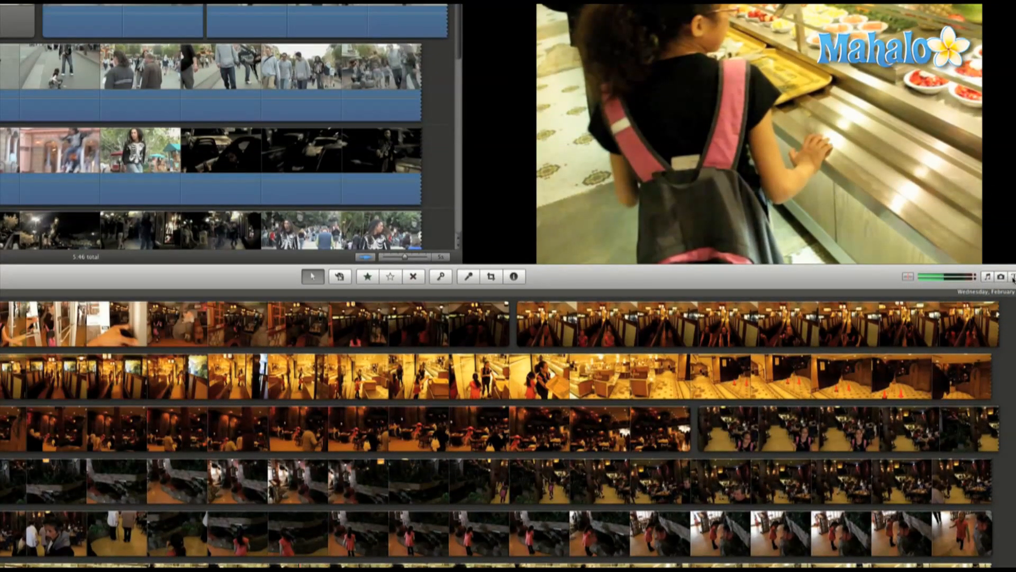
Show the Titles browser with the available title styles beside the project.
click(1002, 276)
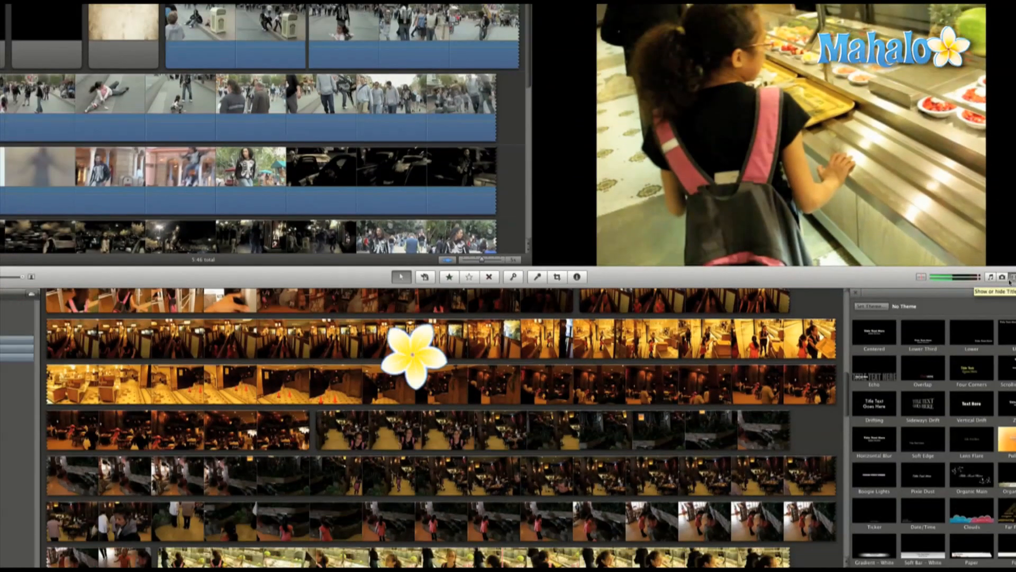
key(cmd+3)
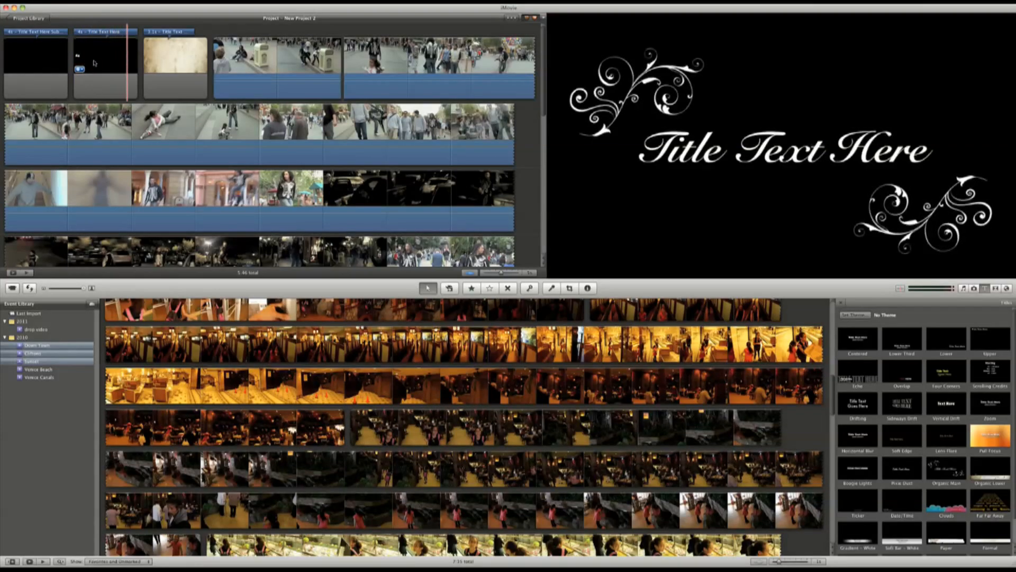
Drop a title style into an empty project spot so the Choose Background popup appears.
click(172, 67)
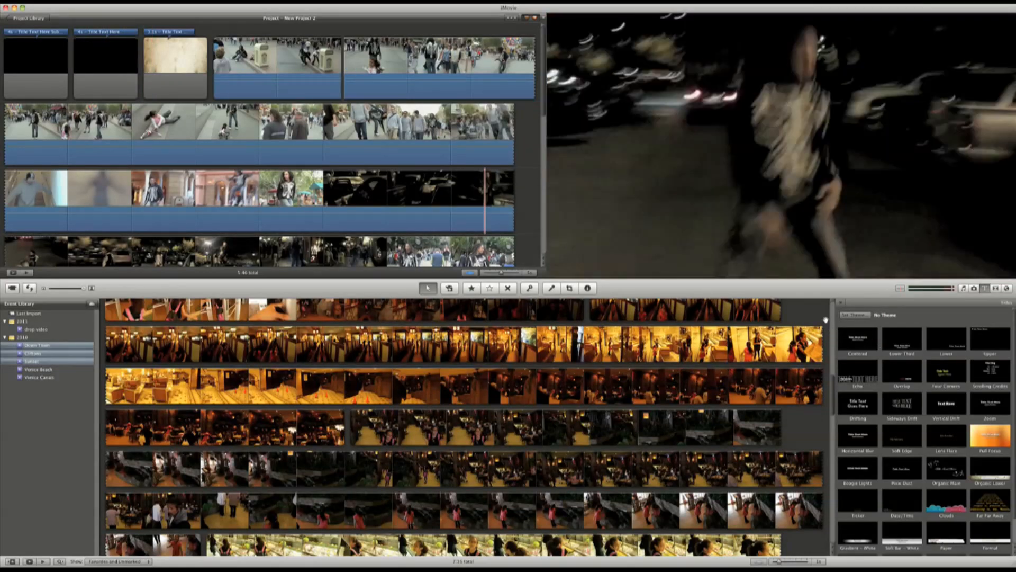
click(214, 68)
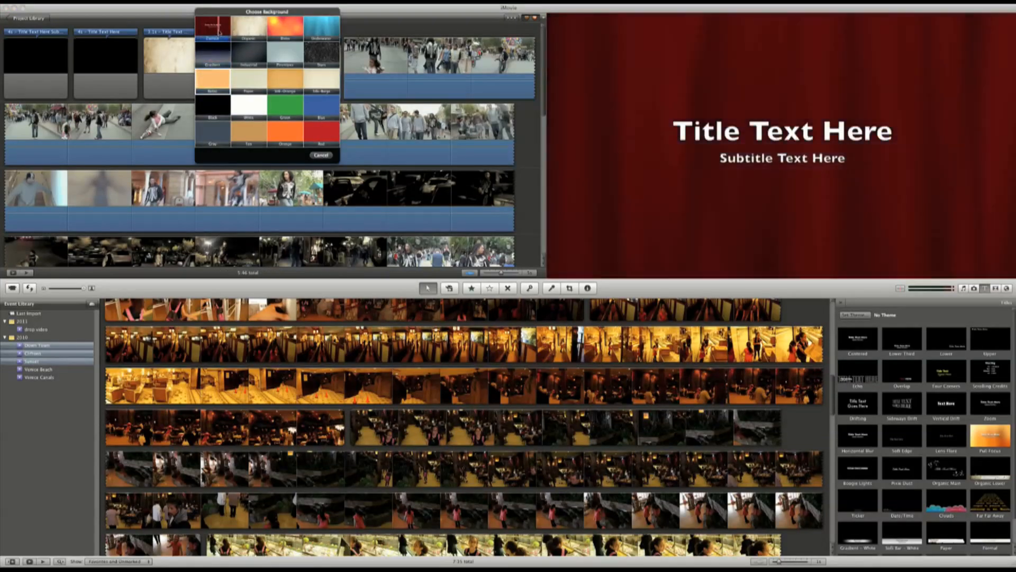
Preview Paper, Curtain and Organic backgrounds, then choose the red Curtain for the title.
click(212, 78)
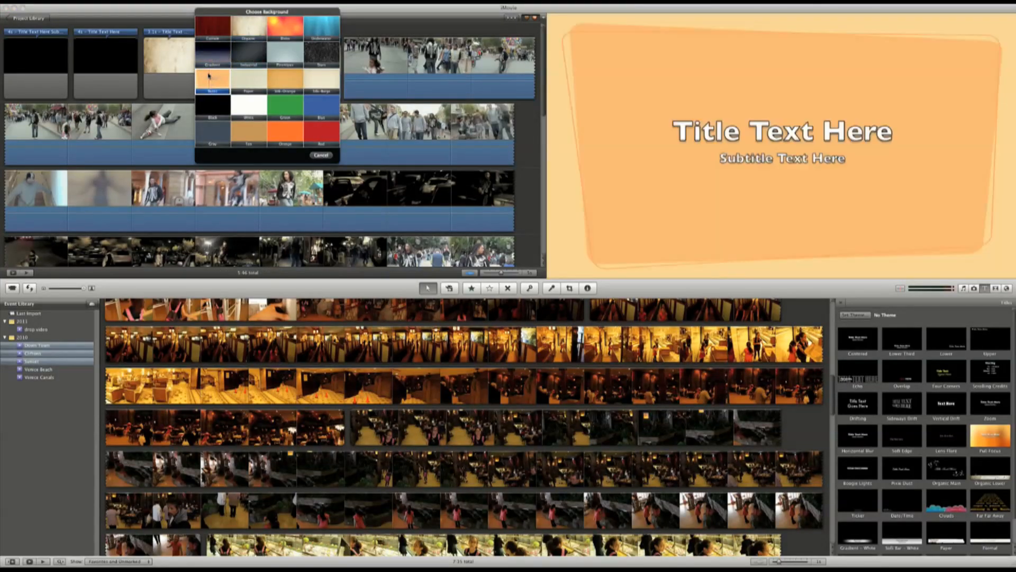
click(212, 24)
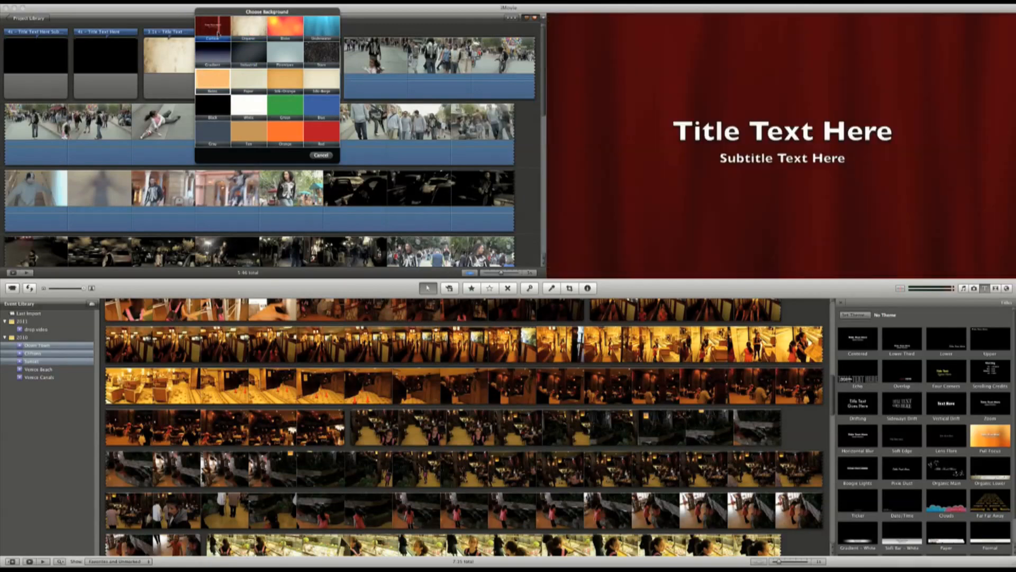
click(213, 80)
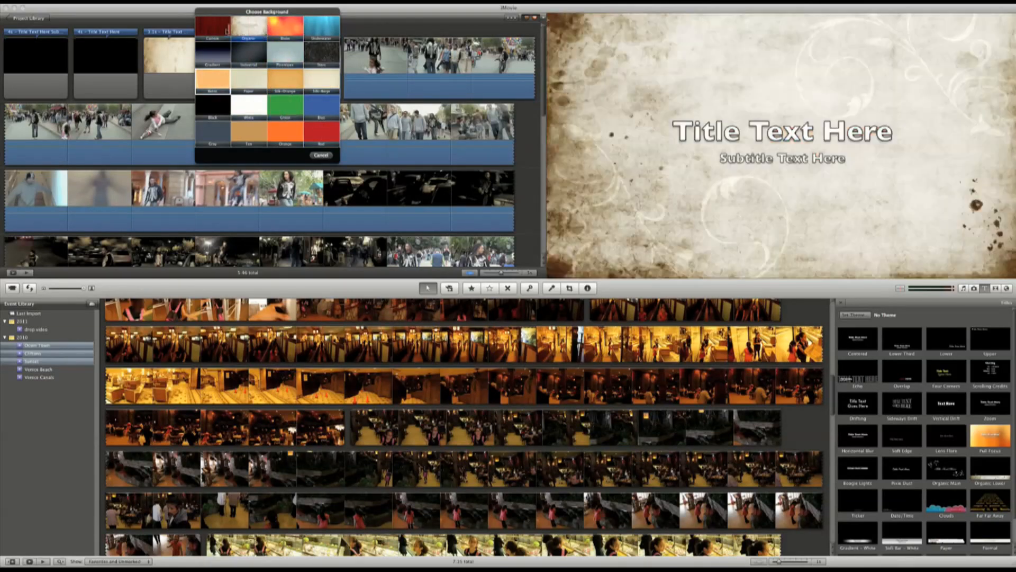
click(213, 26)
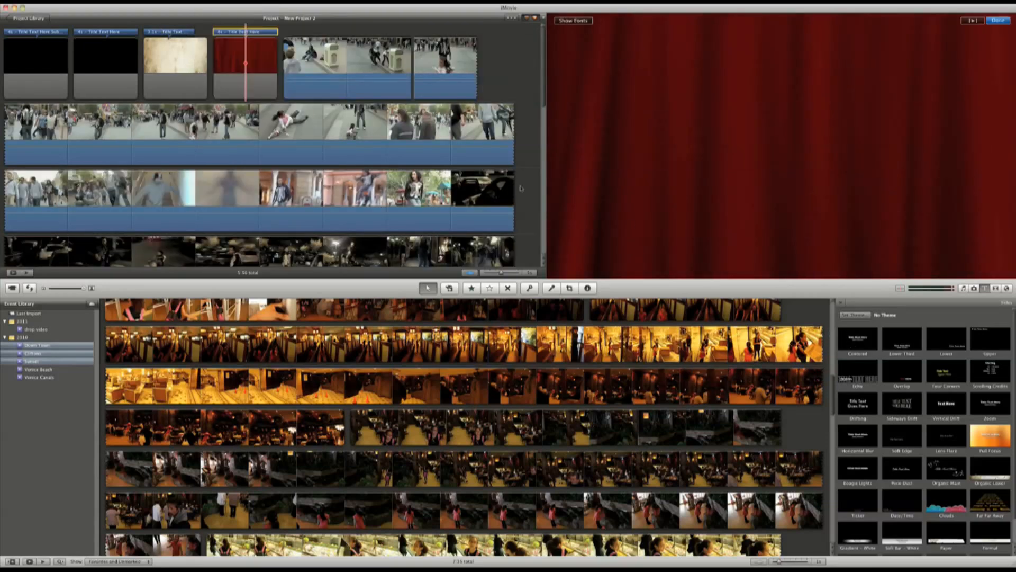
Drop a title style onto the street footage clip after the curtain title.
click(347, 68)
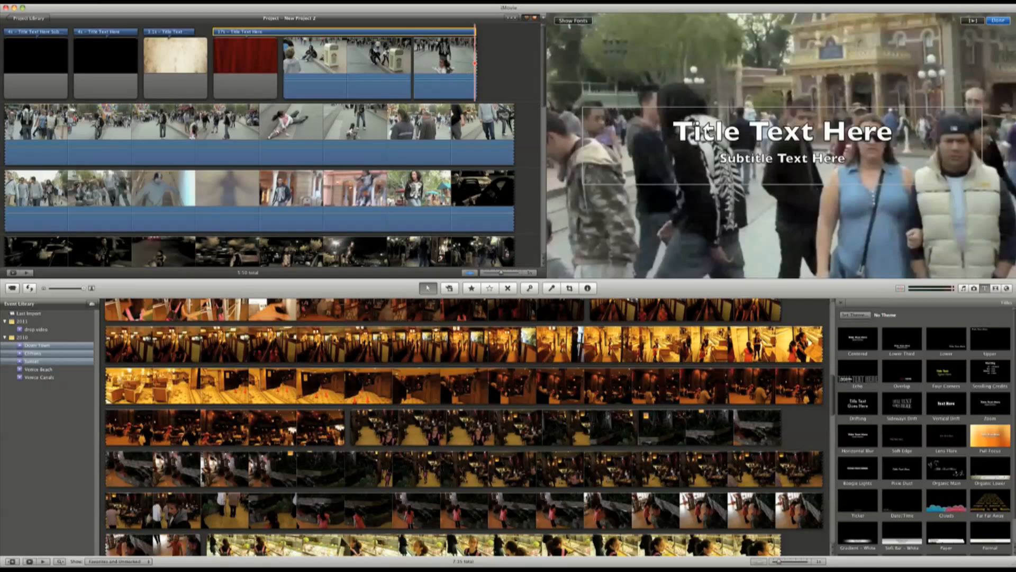
Replace the placeholder title over the street footage with 'Kens movie'.
click(781, 131)
text(Kens)
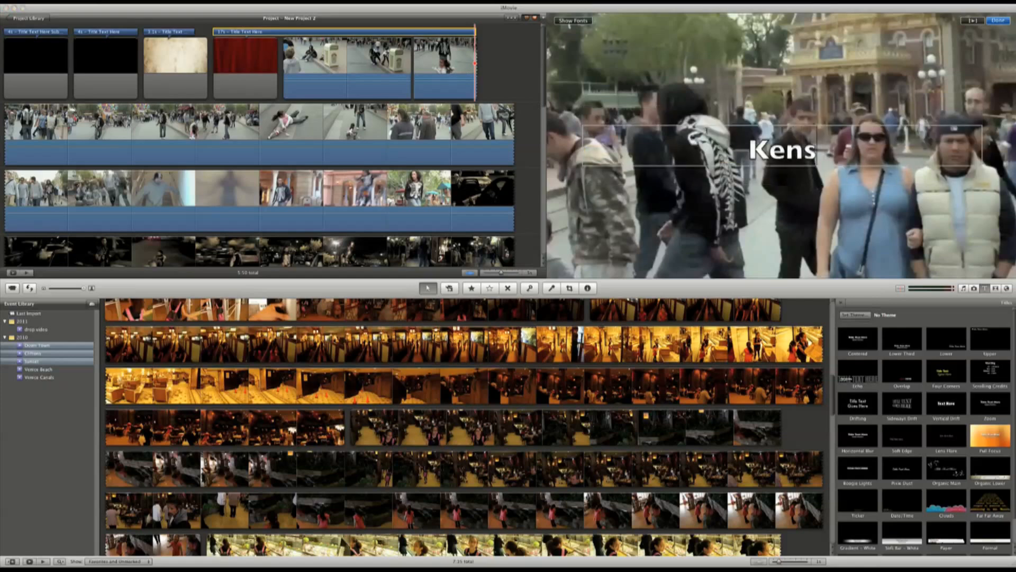
text(movie)
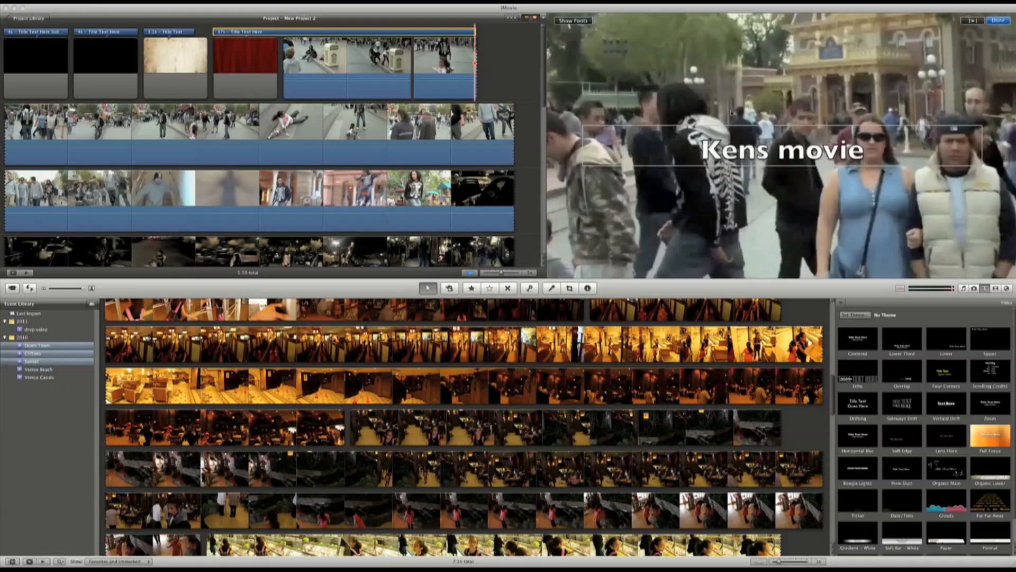